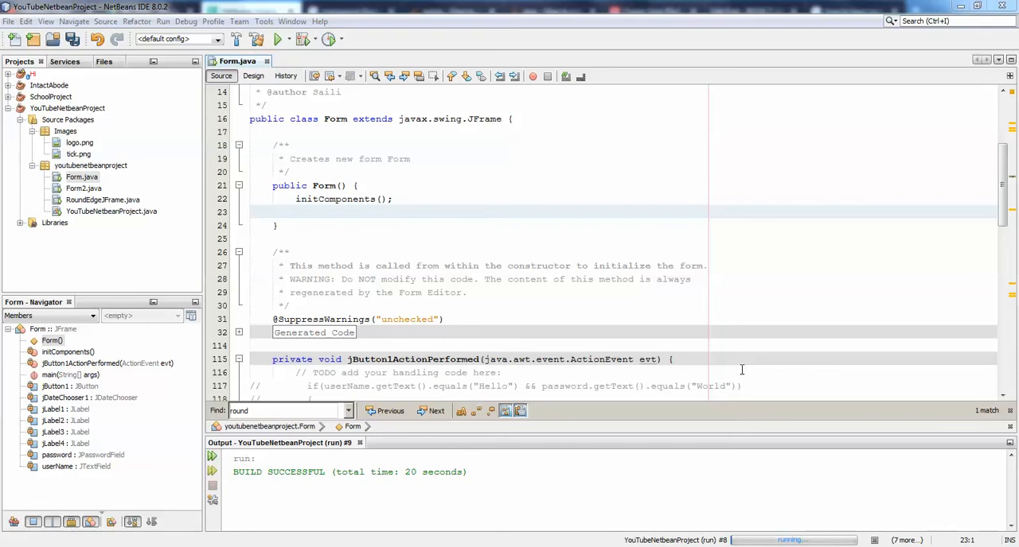
Start another build-and-run of the YouTubeNetbeanProject from the toolbar
left_click(390, 239)
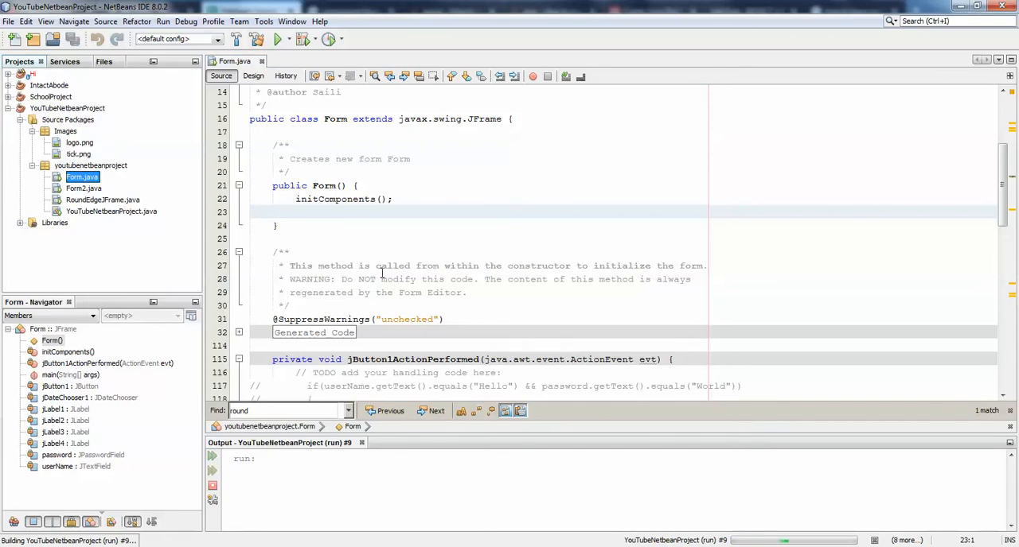
Observe the Transparent JFrame login form at its small default size and close it
left_click(277, 38)
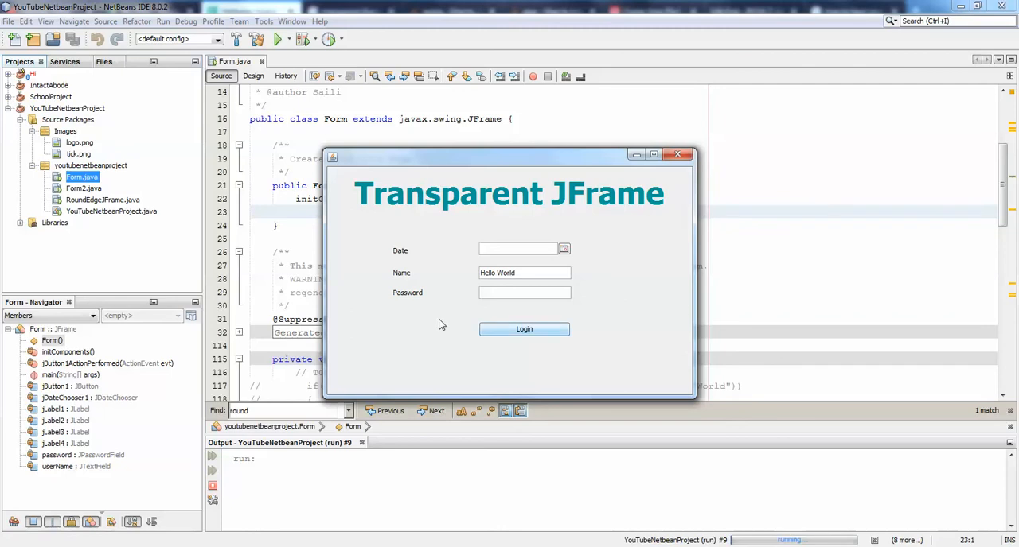
mouse_move(686, 229)
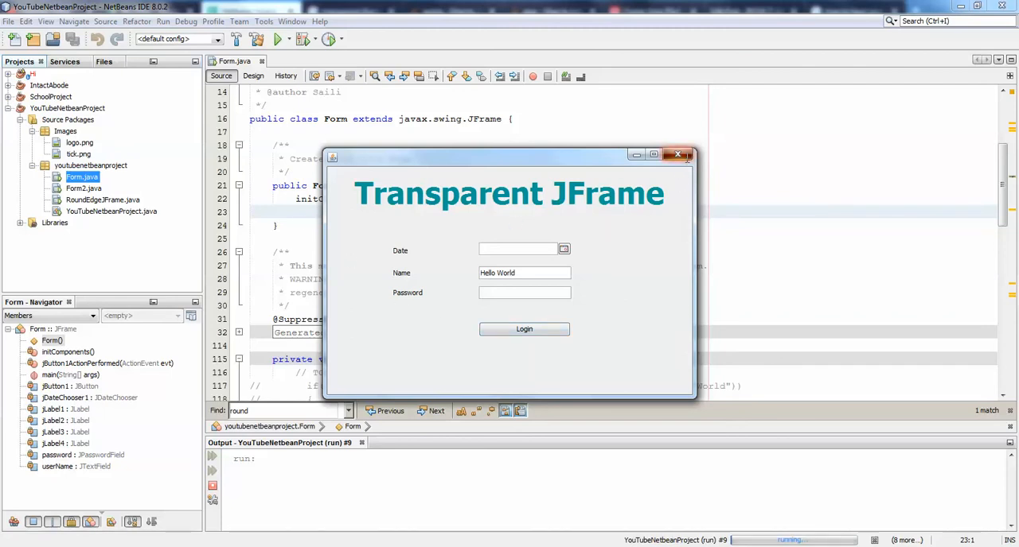
left_click(678, 155)
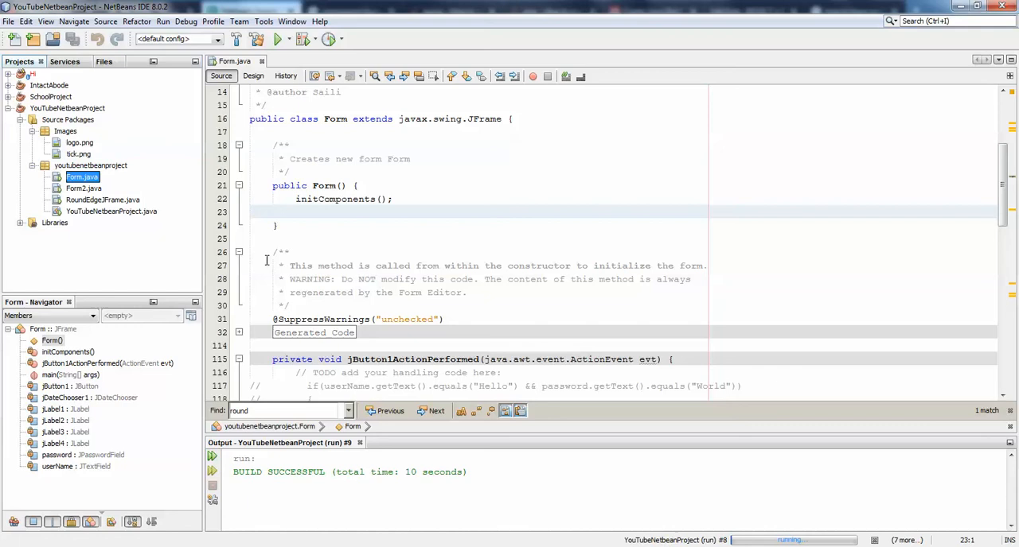
mouse_move(548, 323)
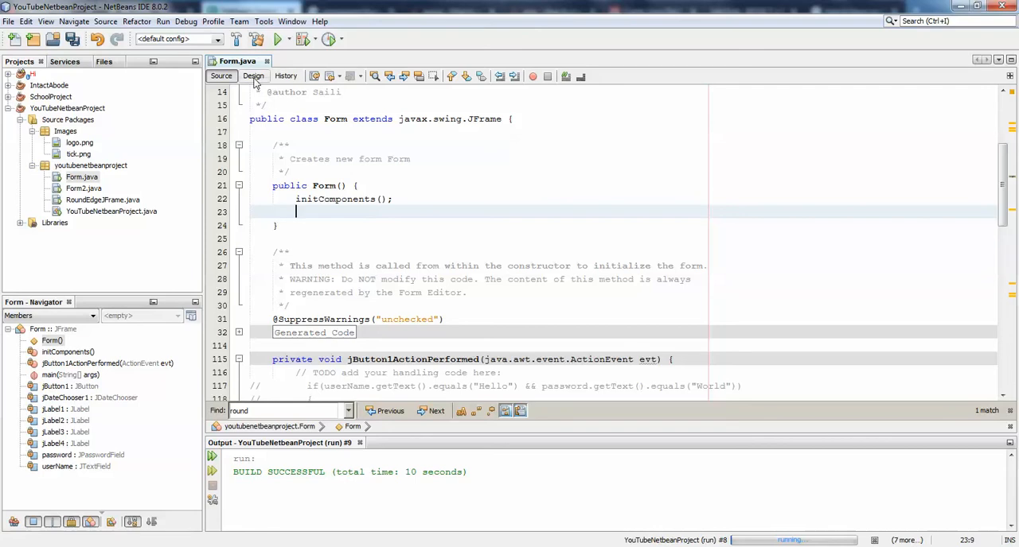
left_click(253, 76)
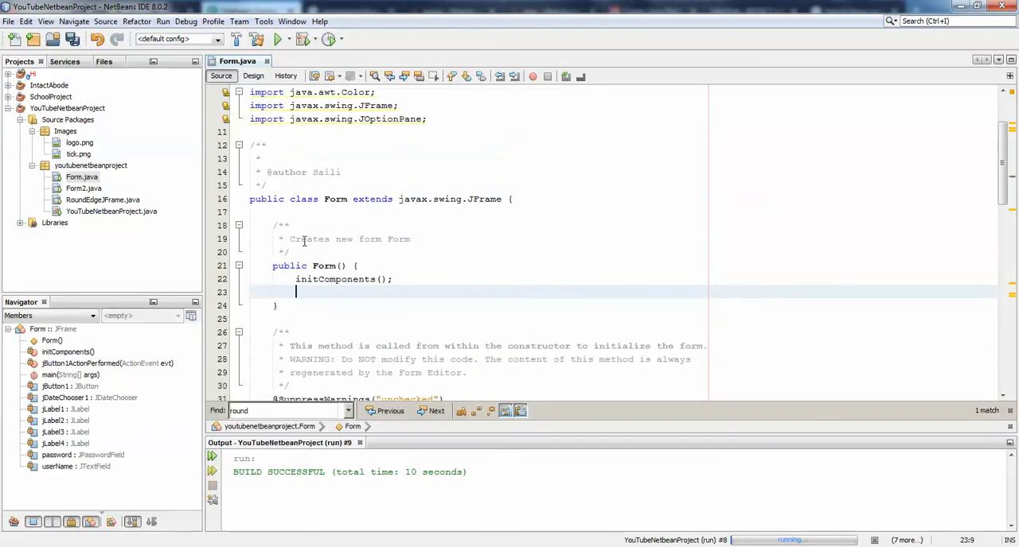
double_click(334, 199)
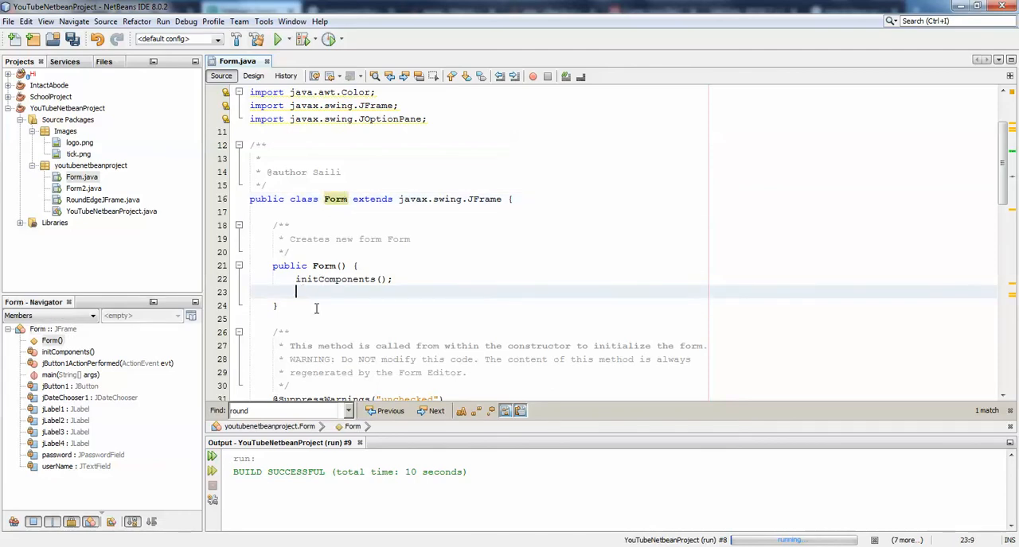
Add setExtendedState(JFrame.MAXIMIZED_BOTH); after initComponents() in the Form constructor
type("set")
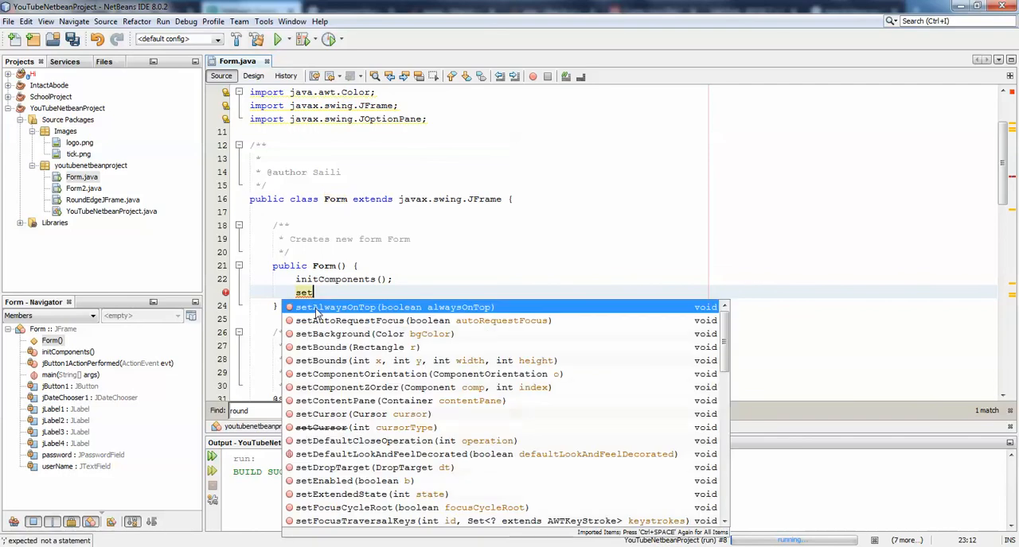
type("endedState();")
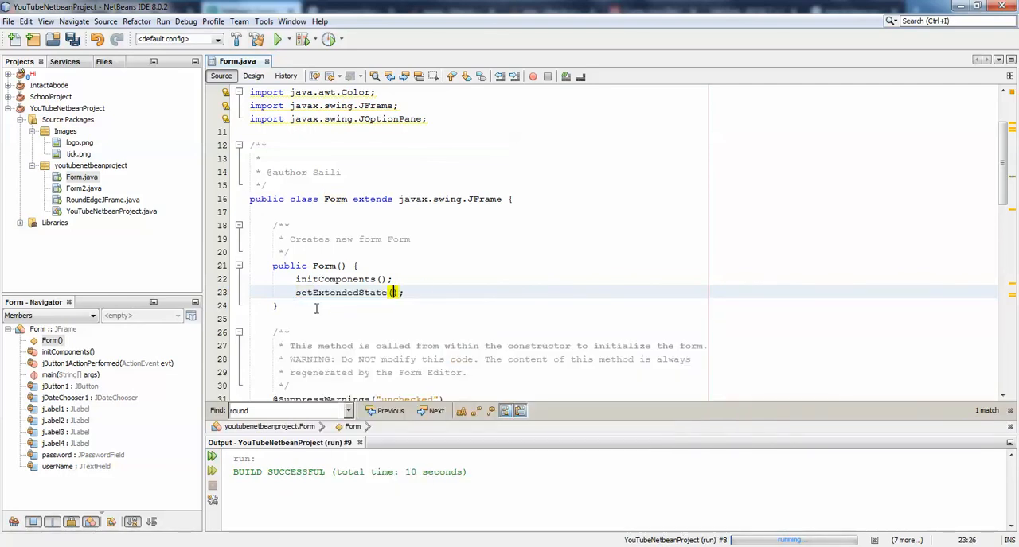
type("JFrame.")
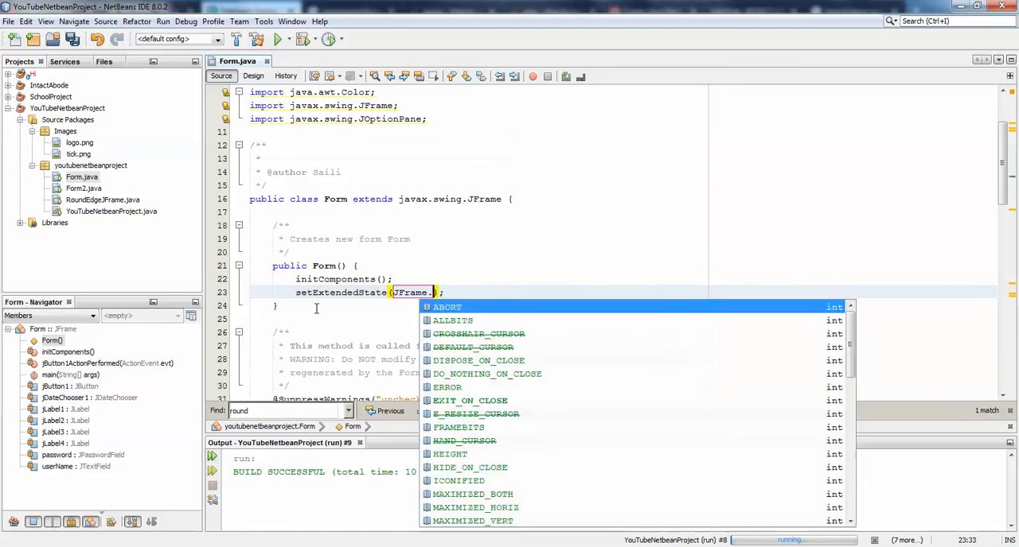
mouse_move(478, 334)
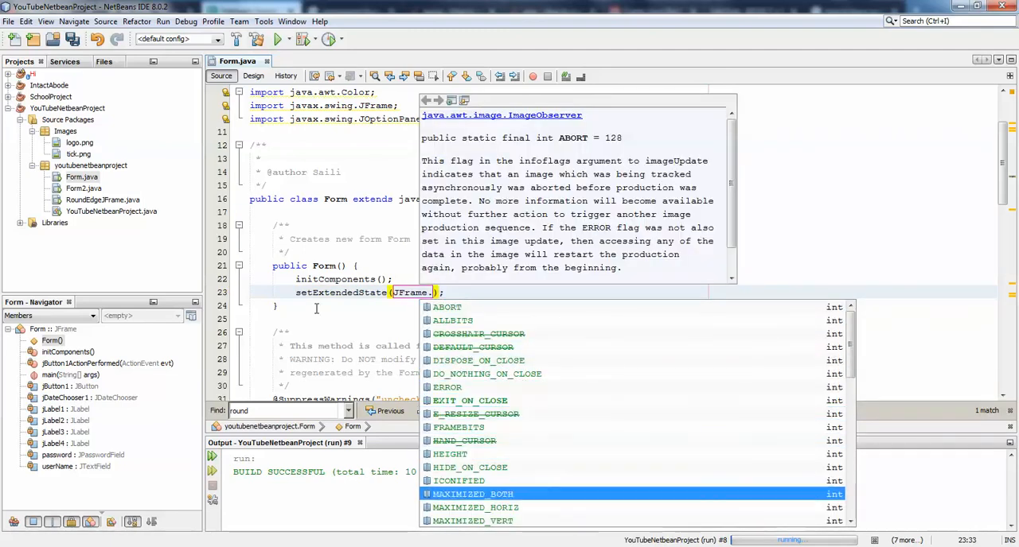
left_click(474, 493)
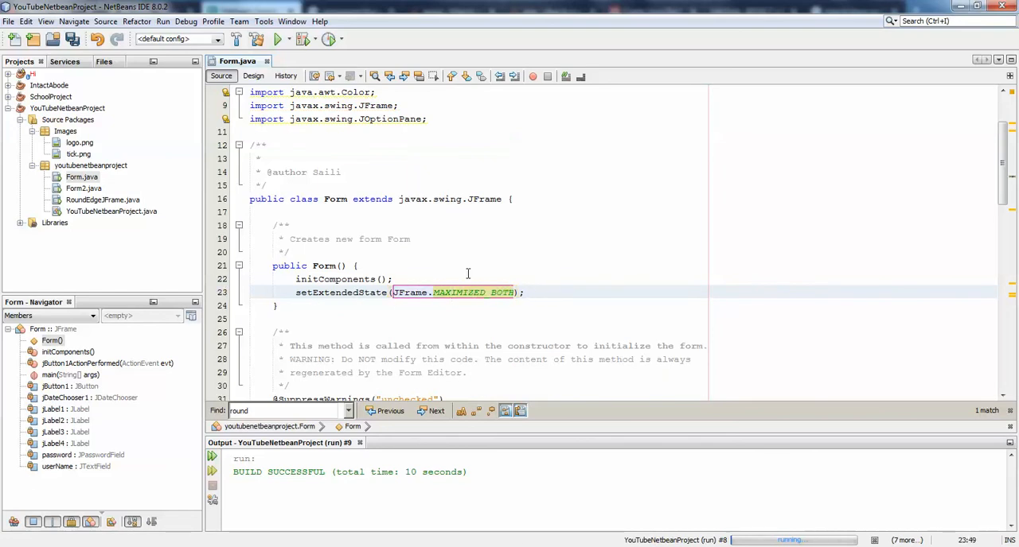
Launch Form.java via Run File so the login form opens full screen
right_click(83, 177)
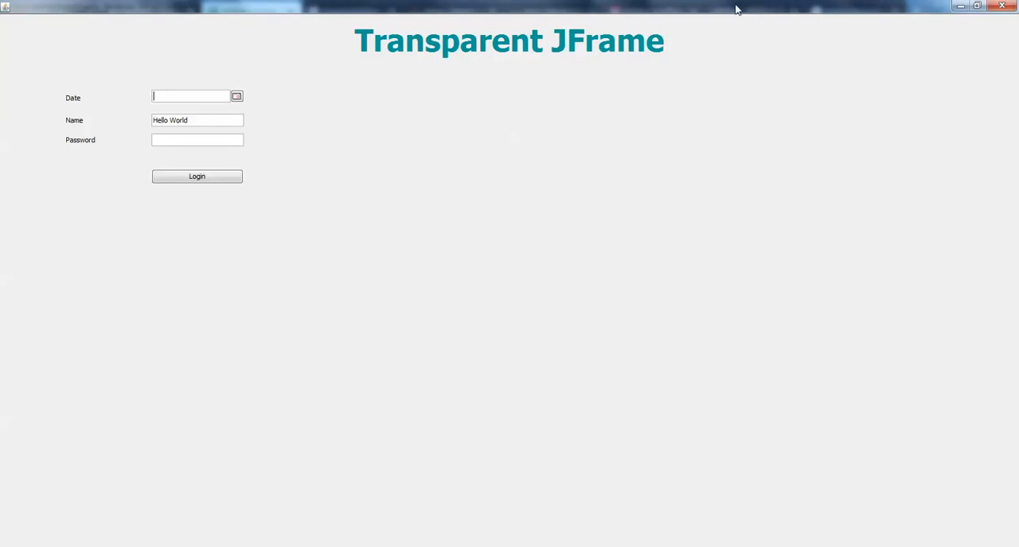
mouse_move(656, 255)
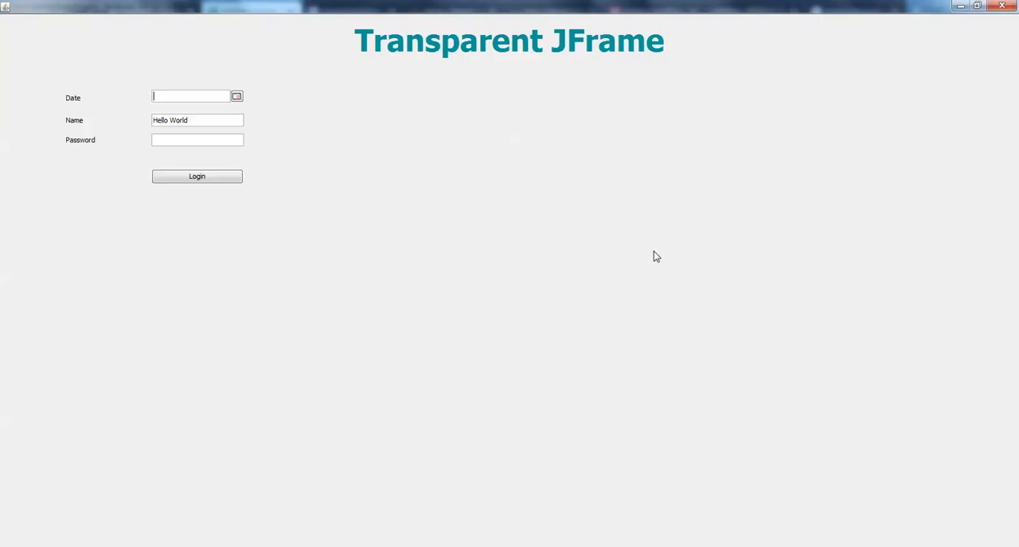
mouse_move(713, 253)
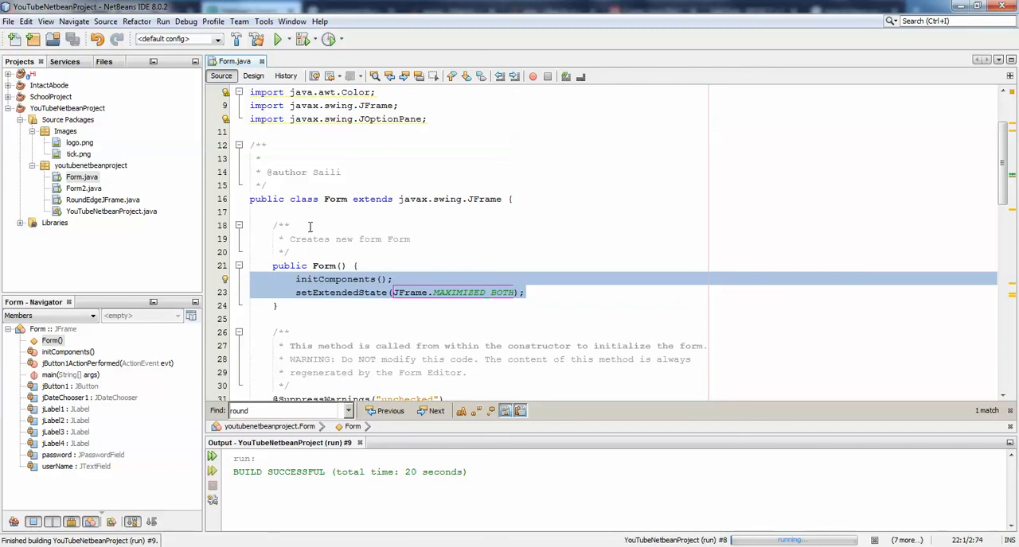
mouse_move(382, 222)
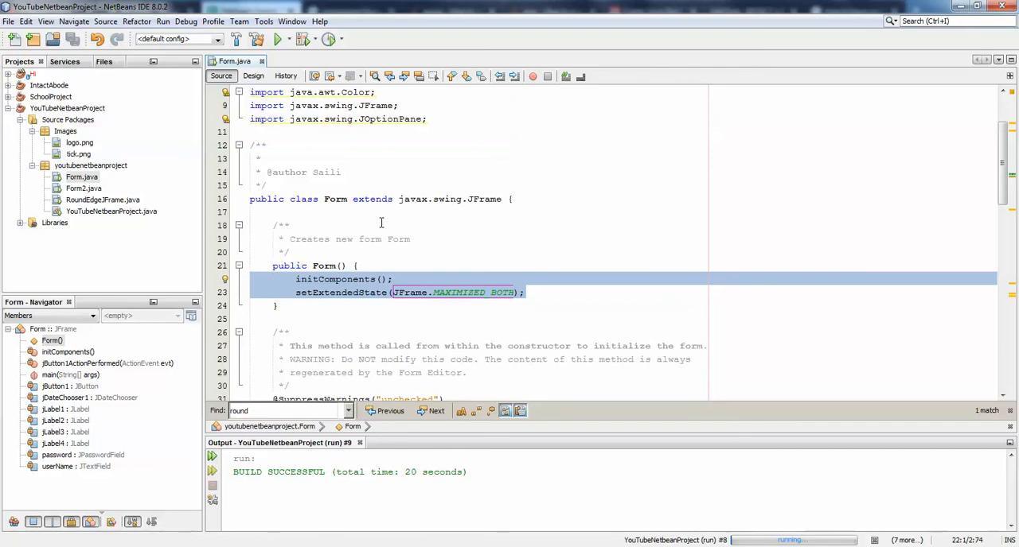